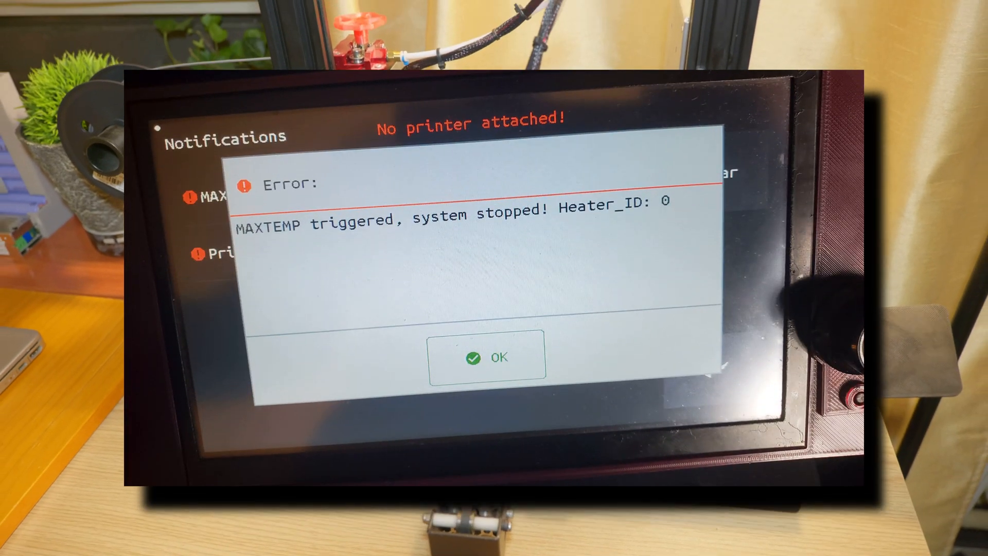
Download pronterface-windows-x64_3.8-2.0.0rc8.zip from the latest Printrun GitHub release assets
click(488, 357)
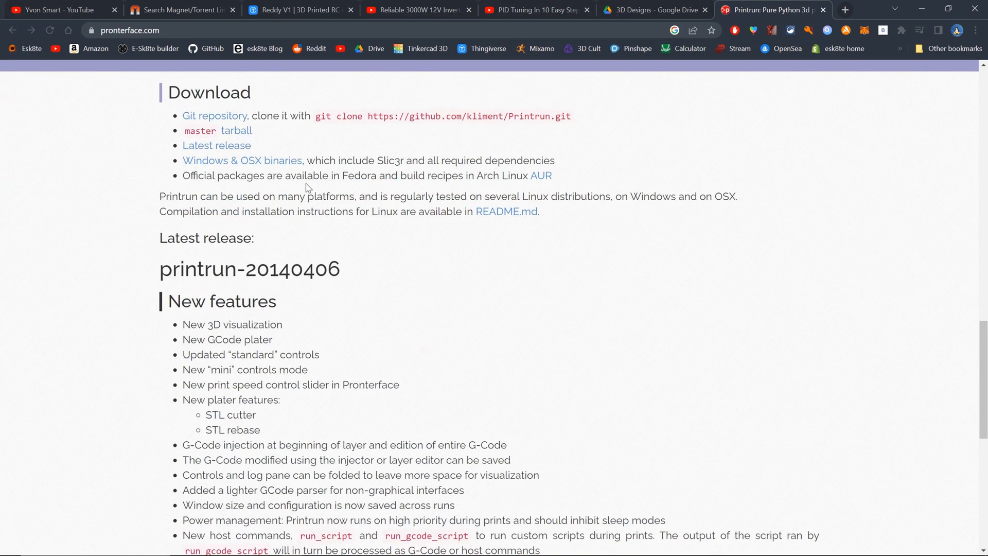
click(216, 145)
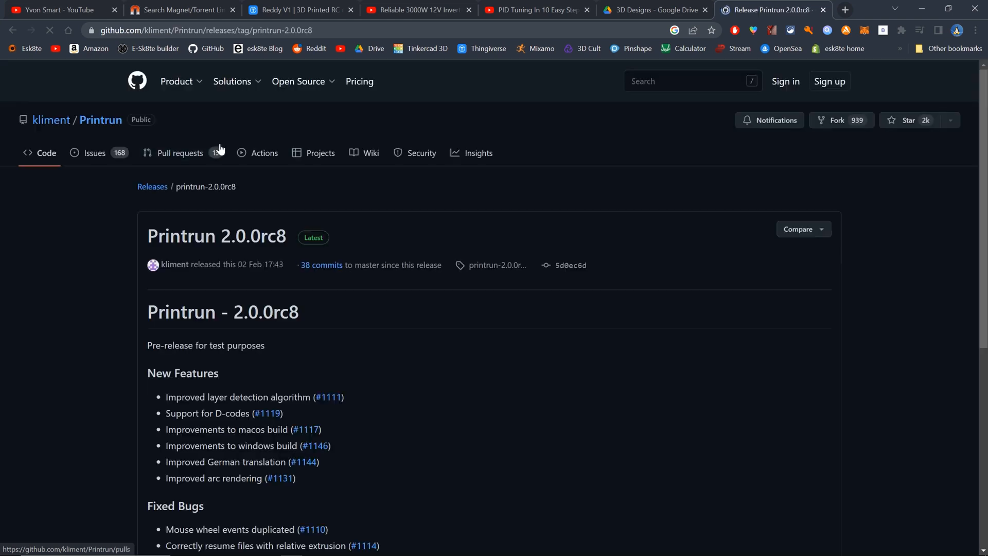
scroll(down, 3)
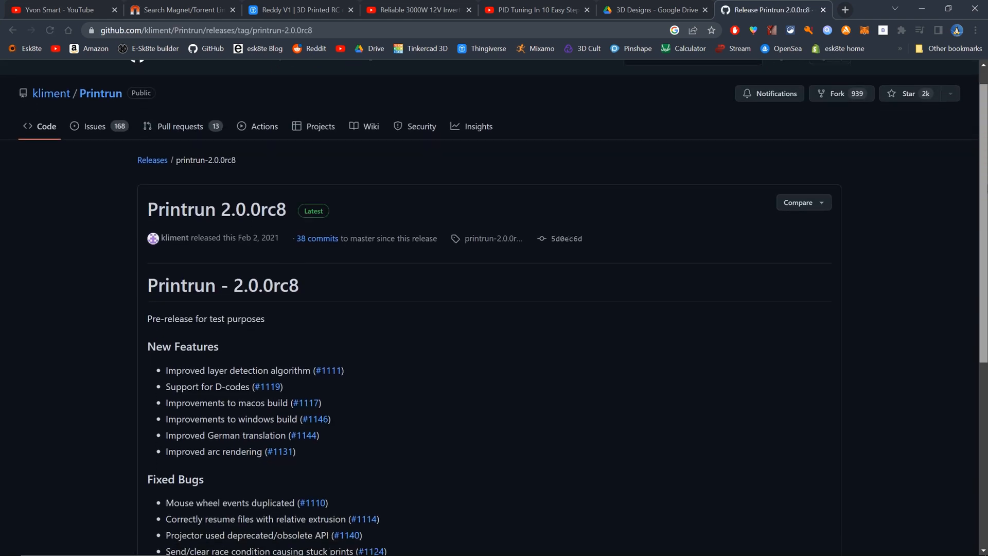
scroll(down, 3)
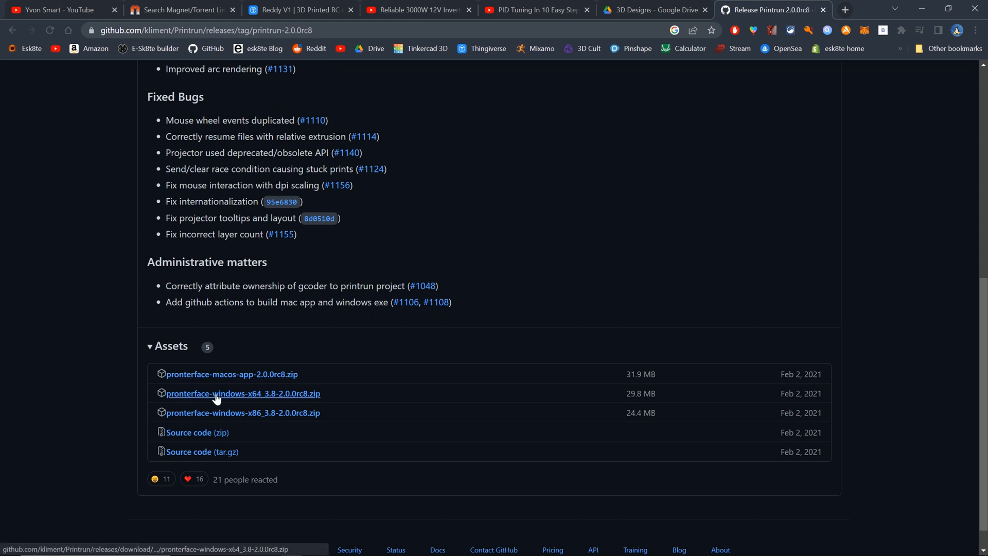
mouse_move(237, 398)
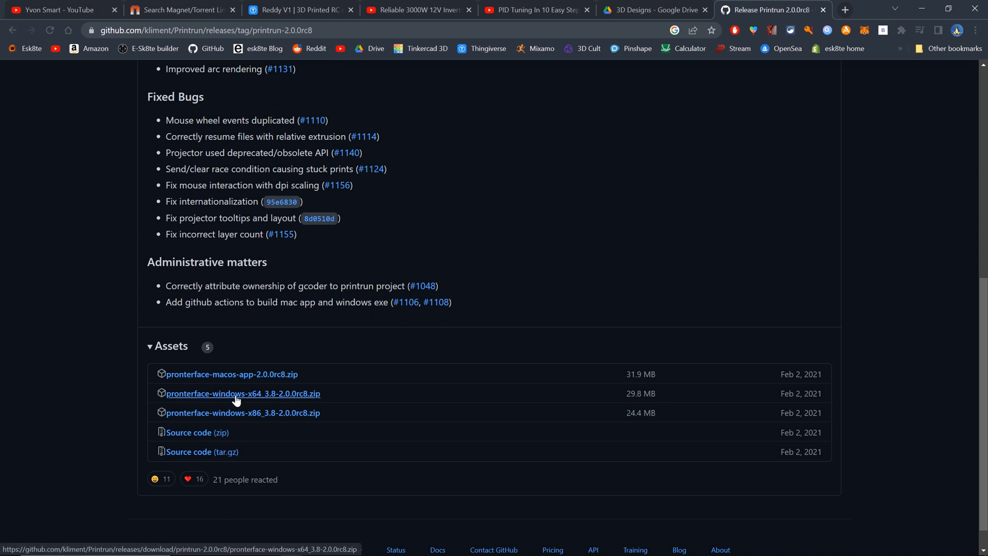
click(242, 394)
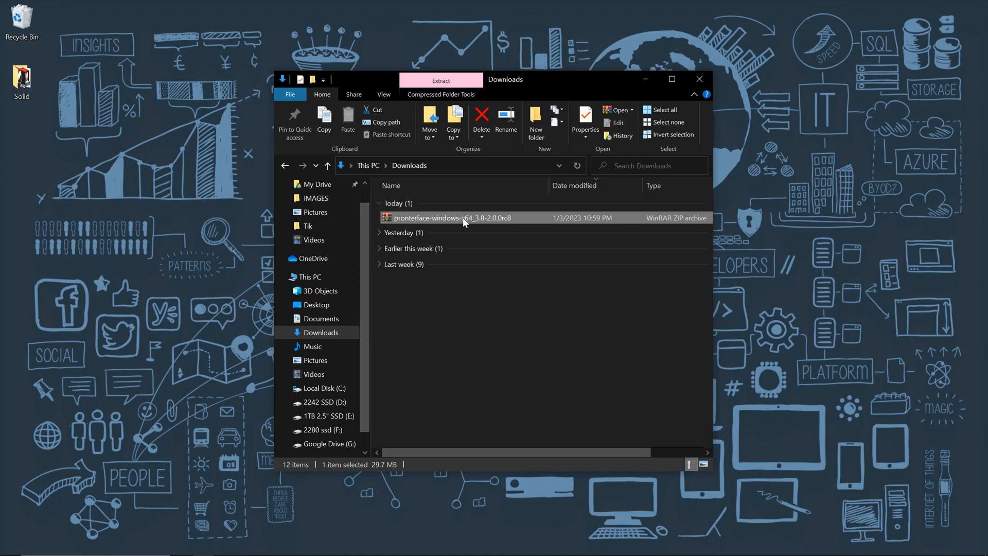
Open pronterface-windows-x64_3.8-2.0.0rc8.zip from the Downloads folder
double_click(451, 217)
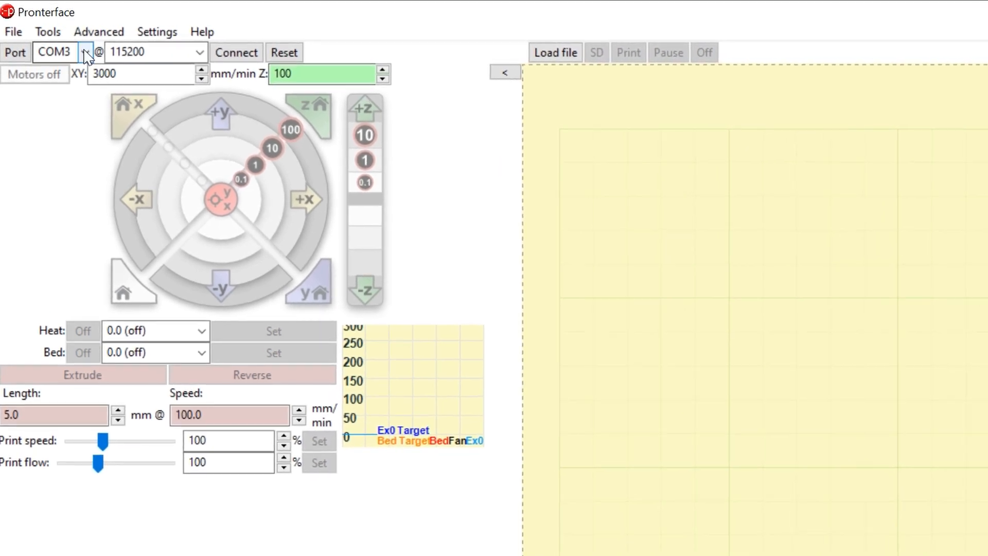
Select serial port COM8 at 115200 baud and connect to the printer
click(86, 53)
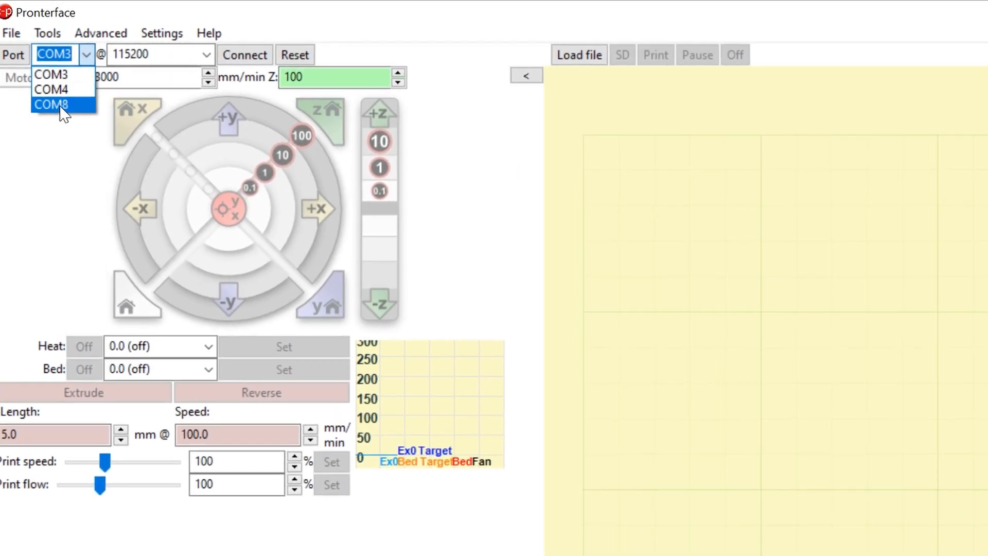
click(50, 104)
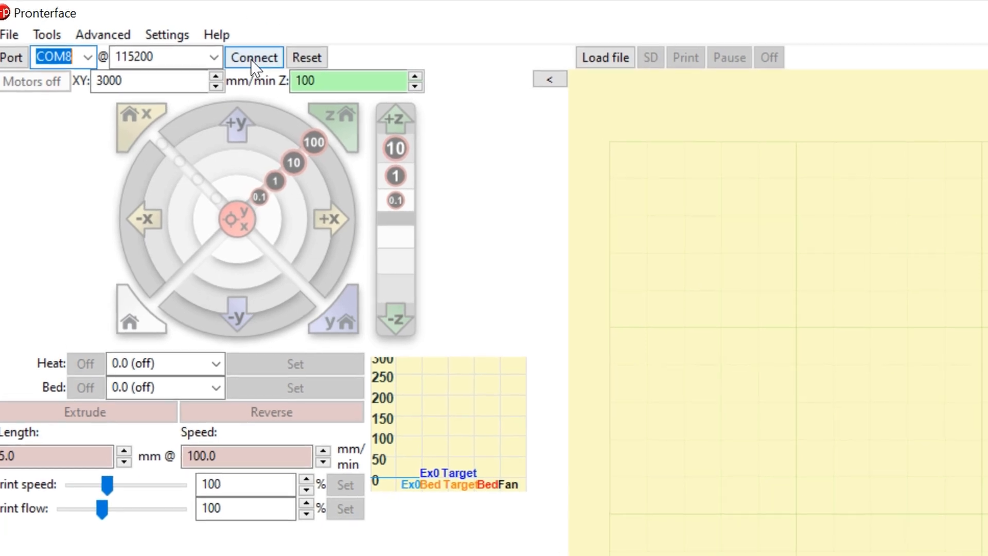
click(253, 57)
text(M)
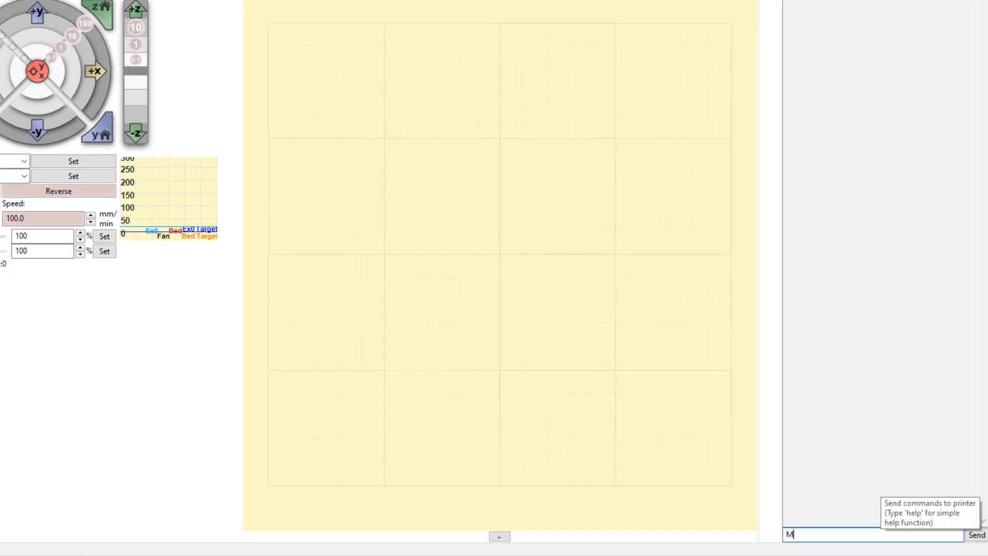
Enter the autotune command M303 S215 C10 in the console command box
text(30)
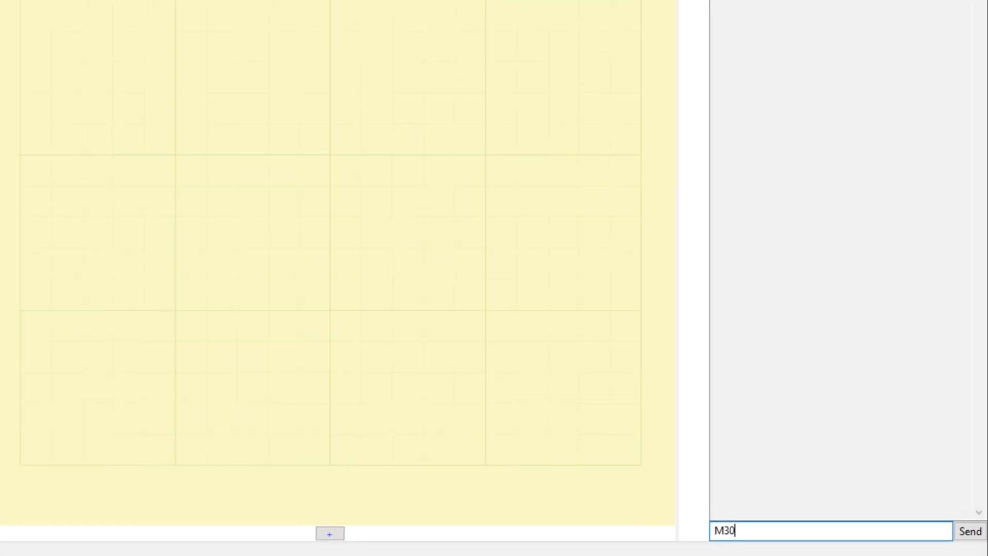
text(3 S)
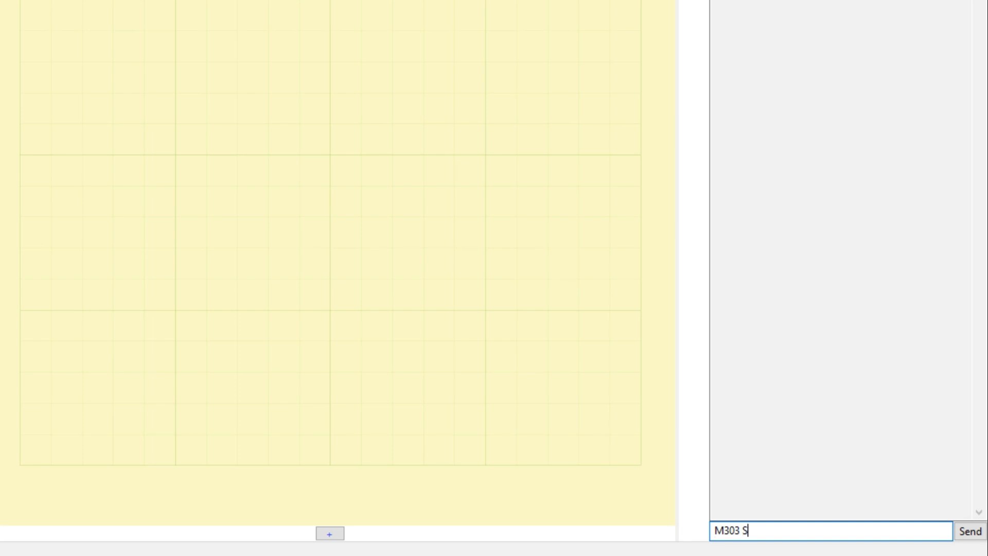
text(215)
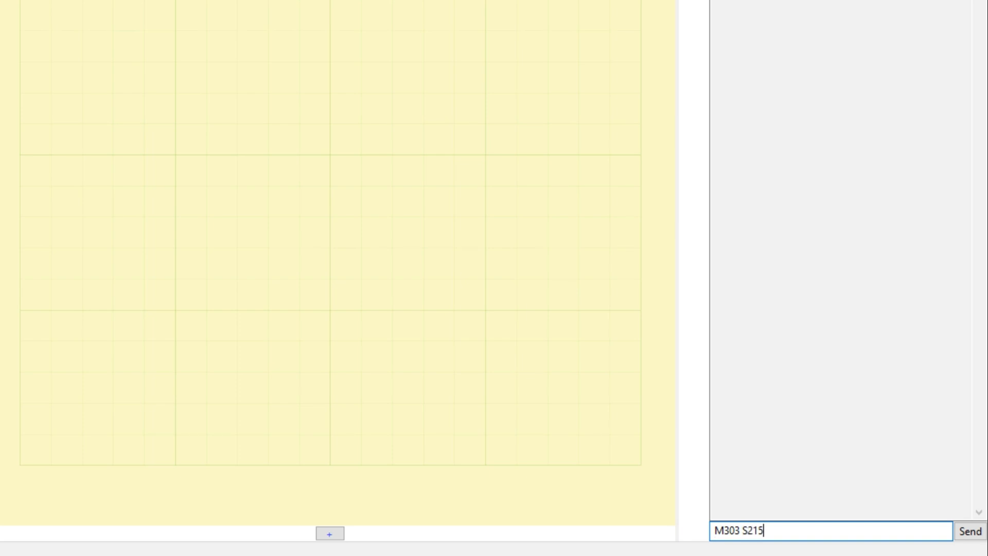
text(C10)
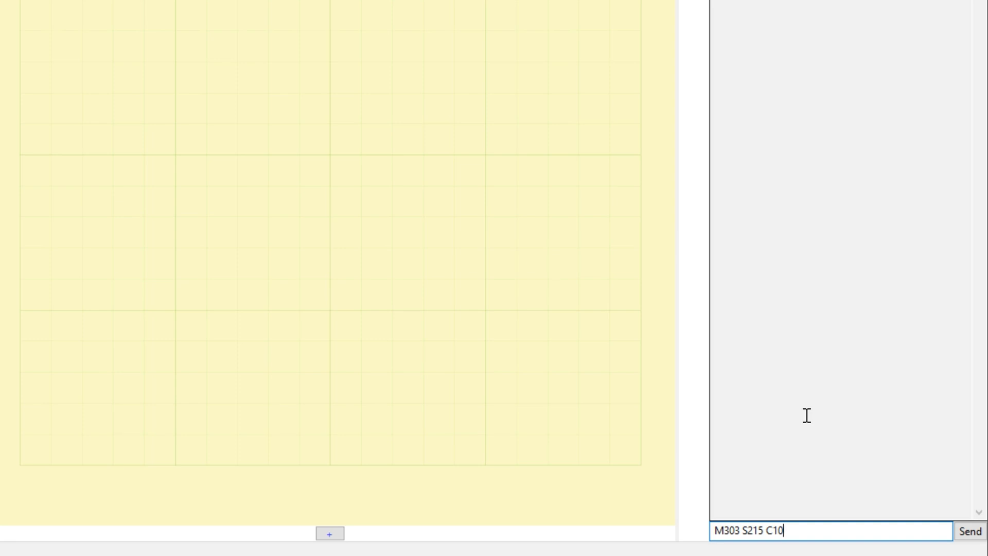
mouse_move(863, 431)
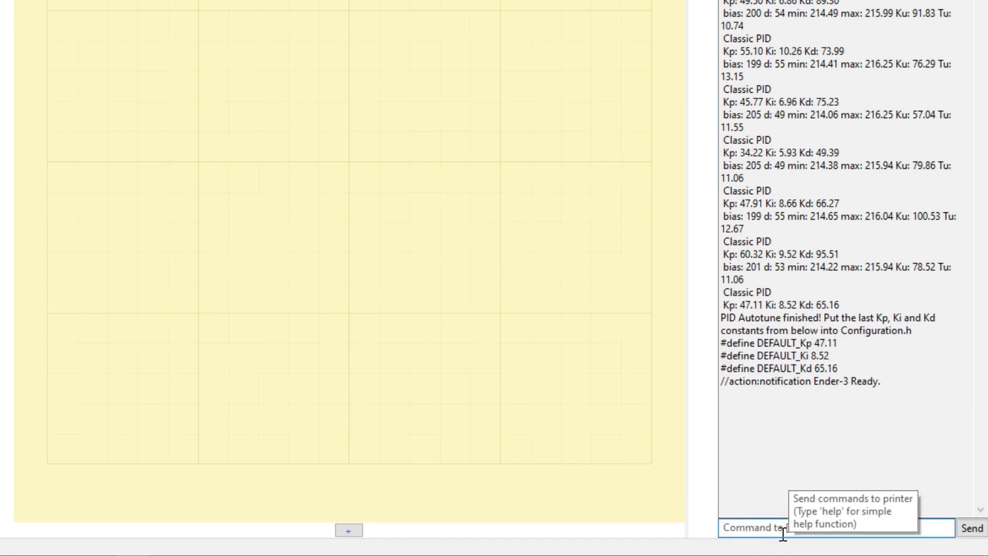
Enter M301 P47.11 I8.52 D65.16 in the console command box
text(M)
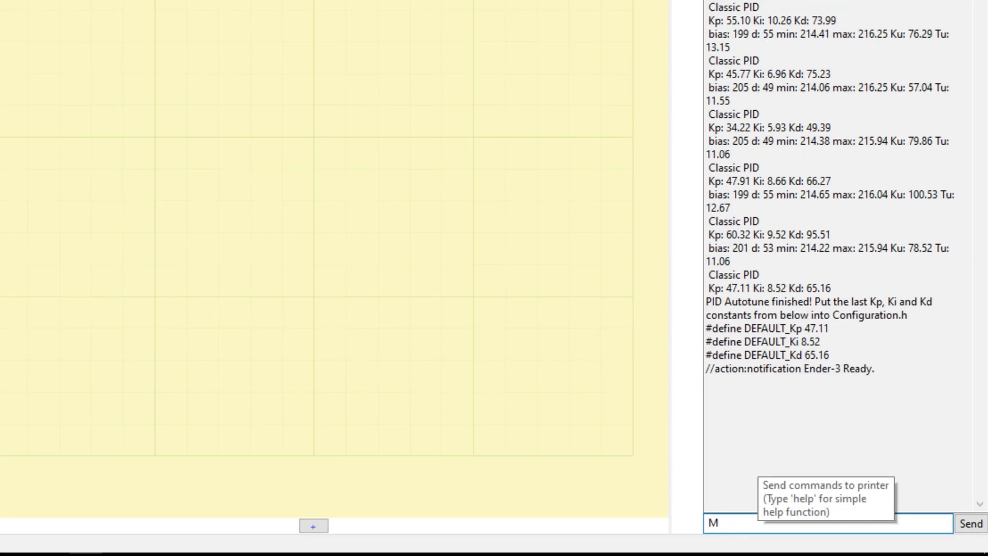
text(301 P)
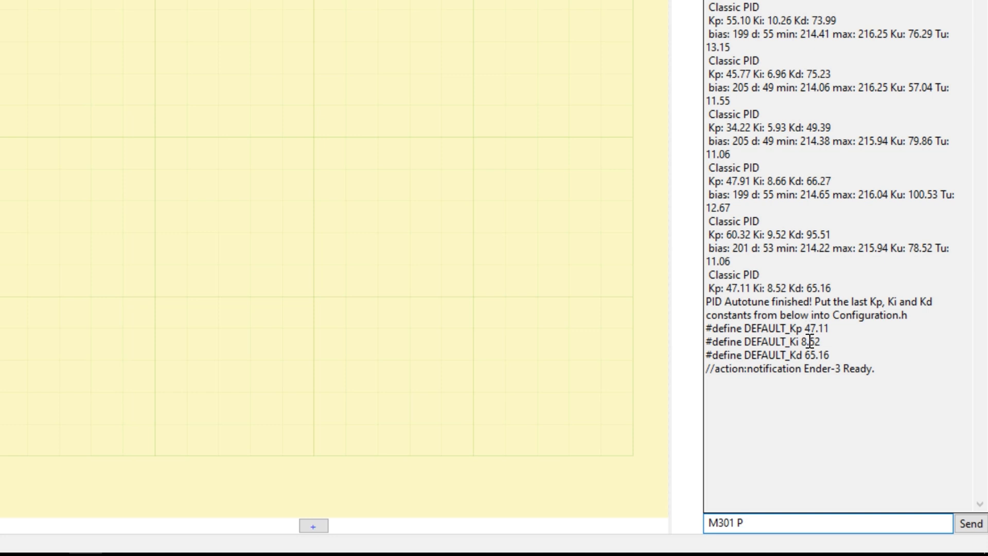
text(47)
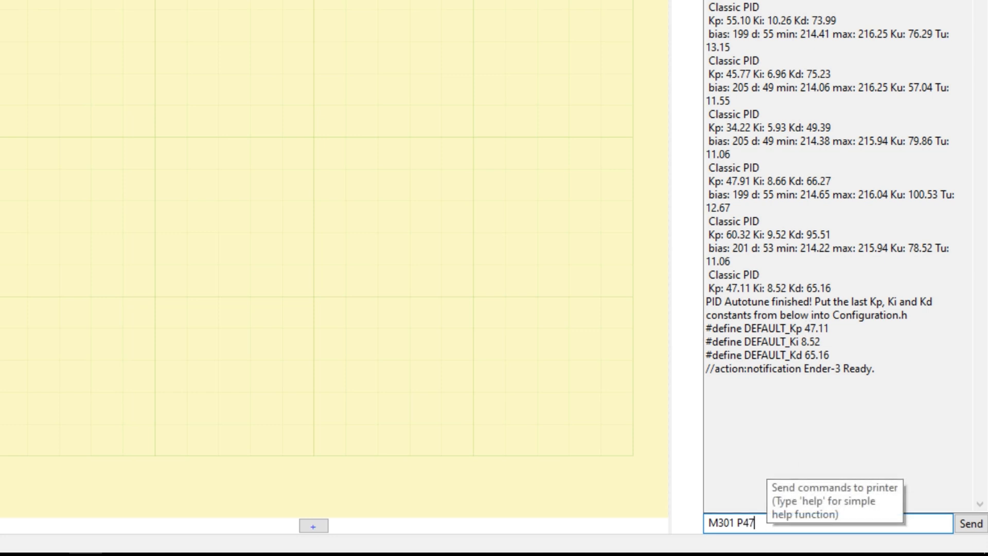
text(.)
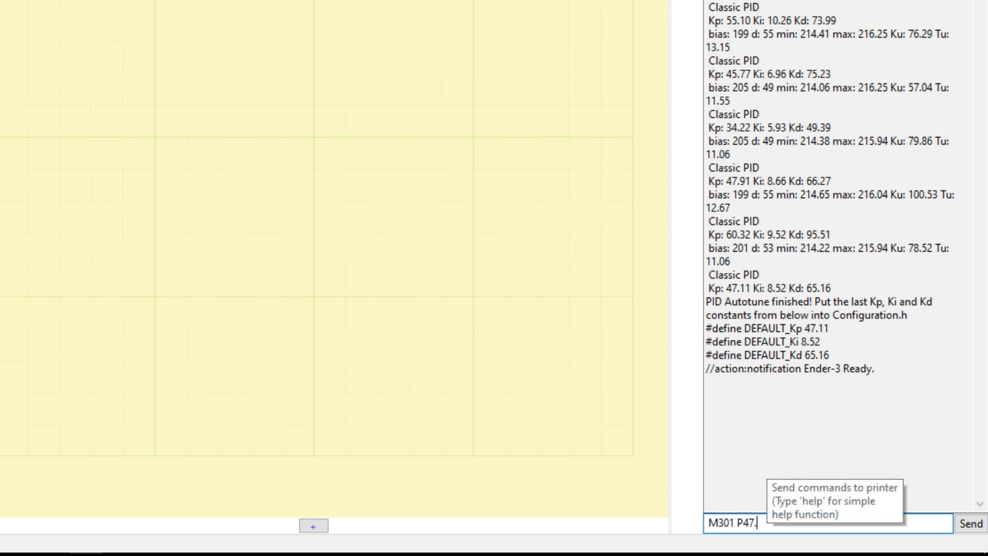
text(11)
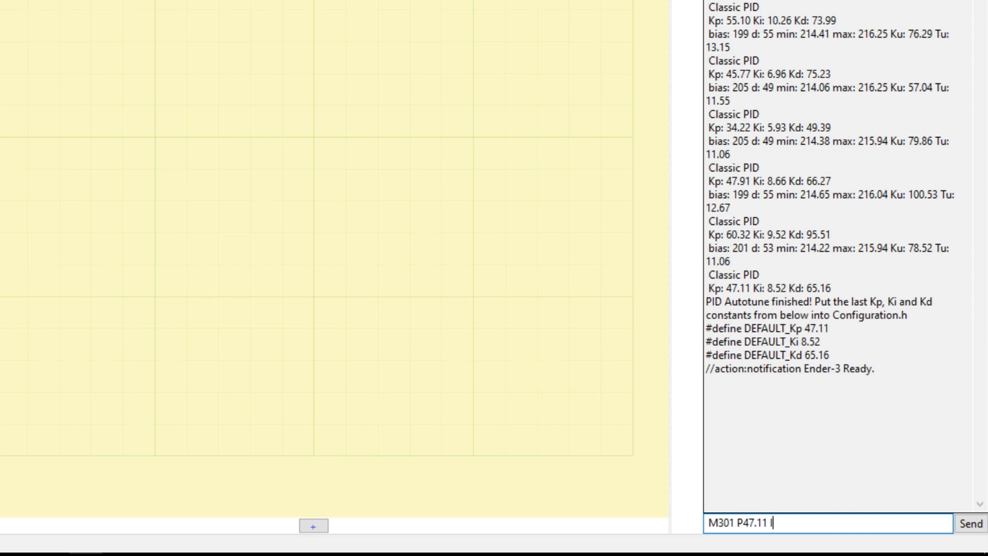
text(I8.)
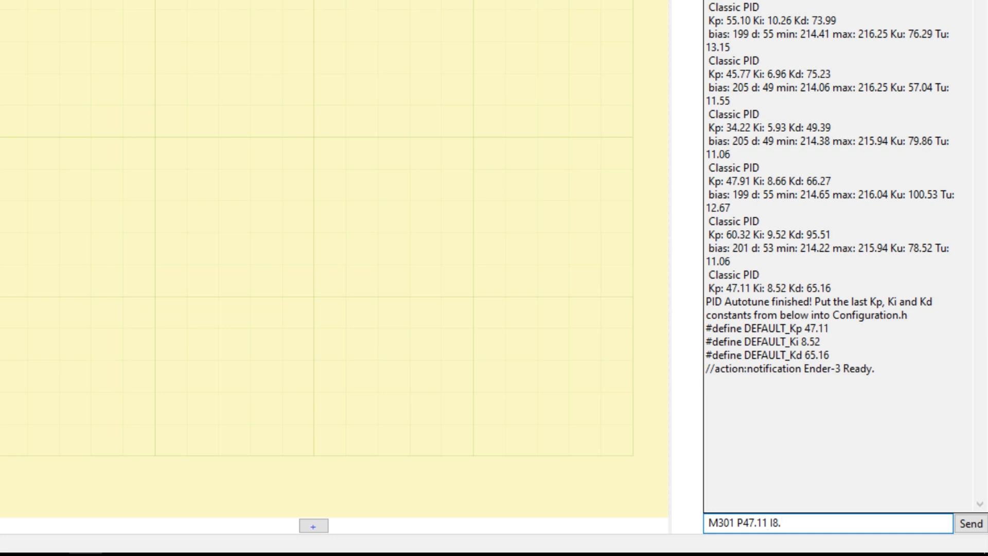
text(5)
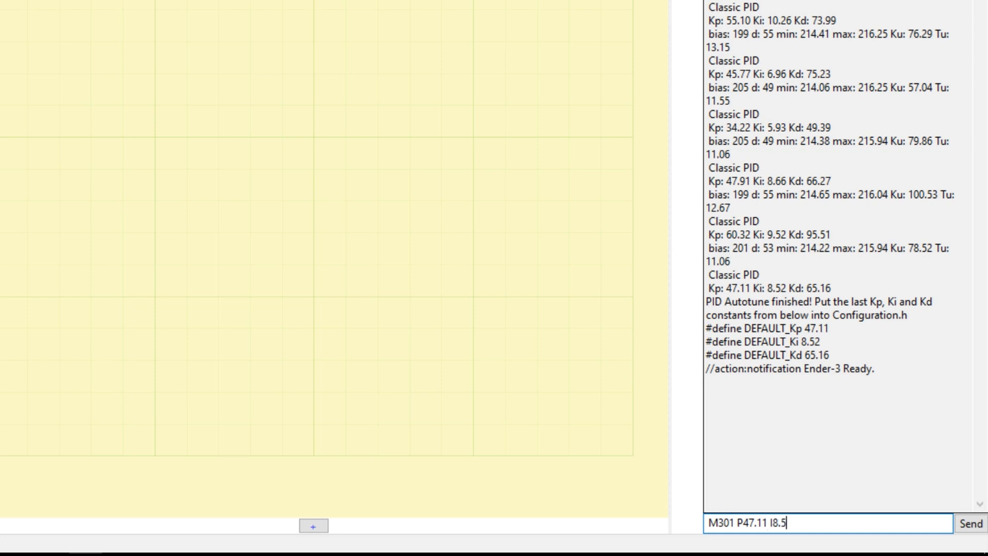
text(2)
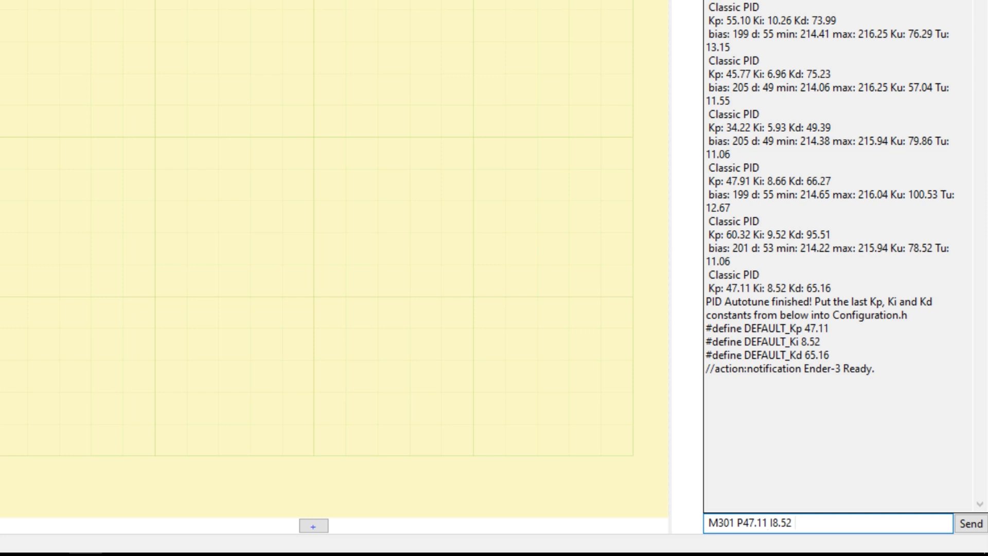
text(D)
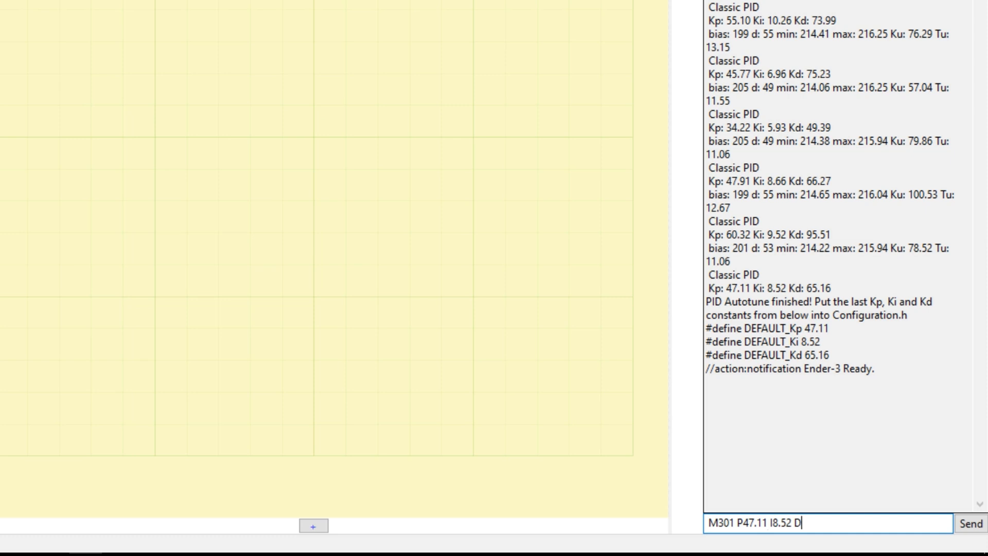
text(65.)
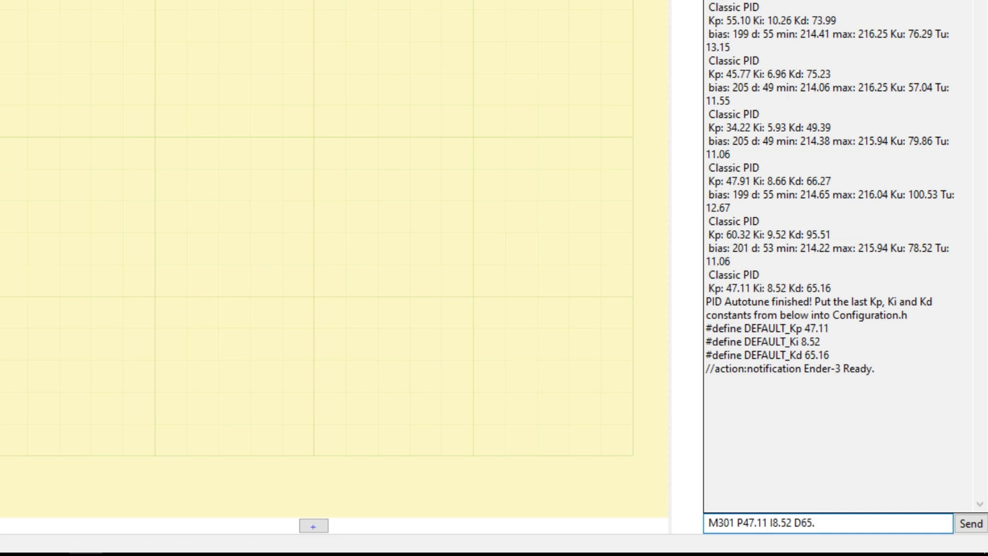
text(16)
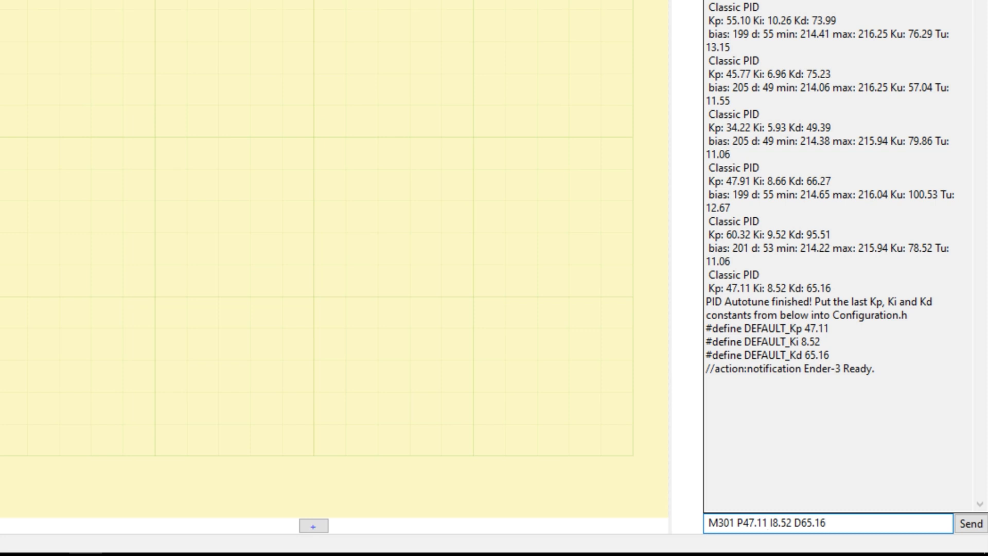
click(825, 523)
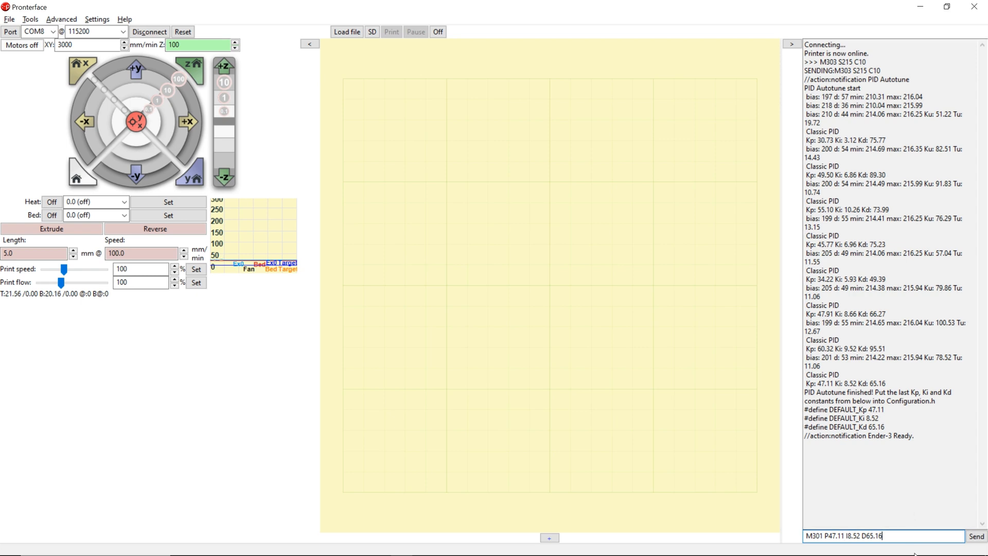
Send the M301 values, save them to EEPROM with M500, and disconnect
click(976, 536)
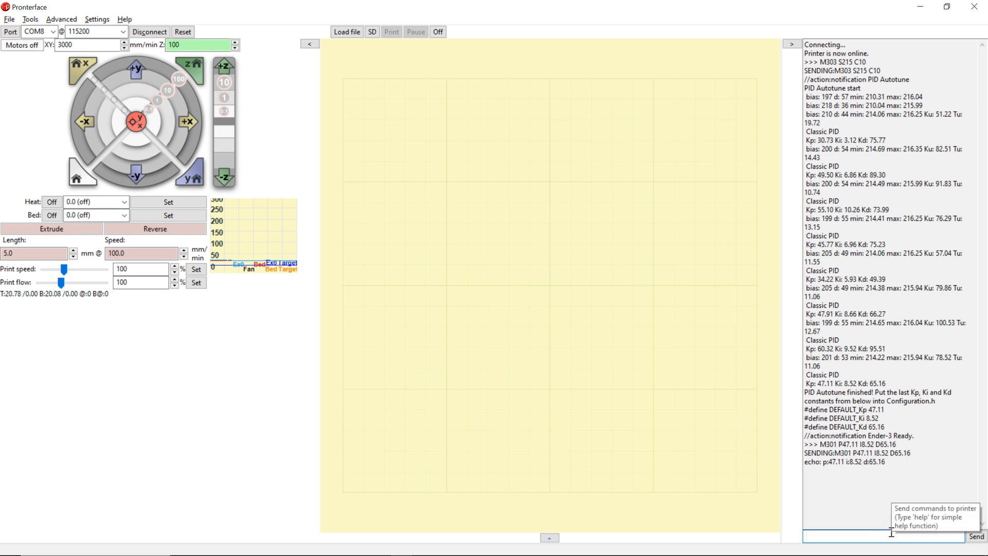
text(M500)
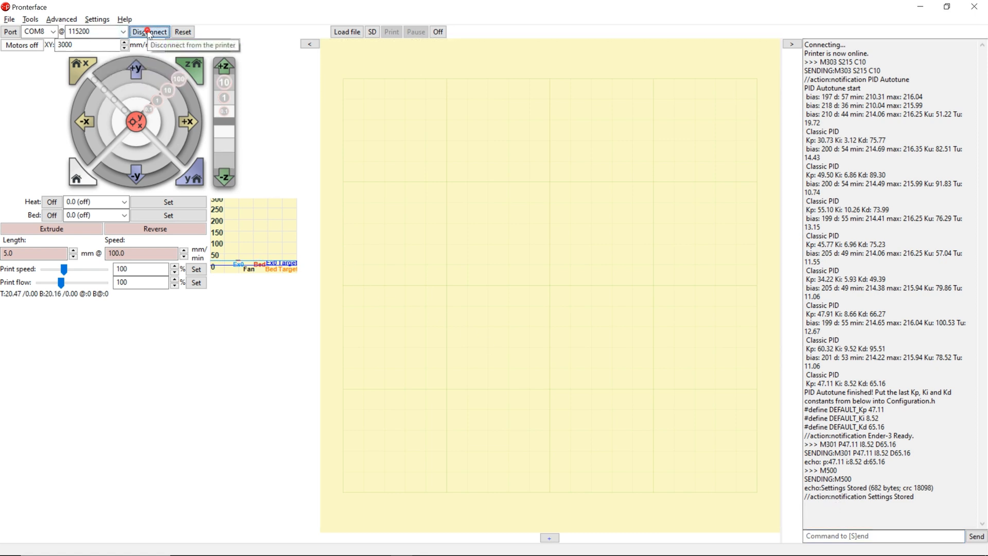
click(149, 31)
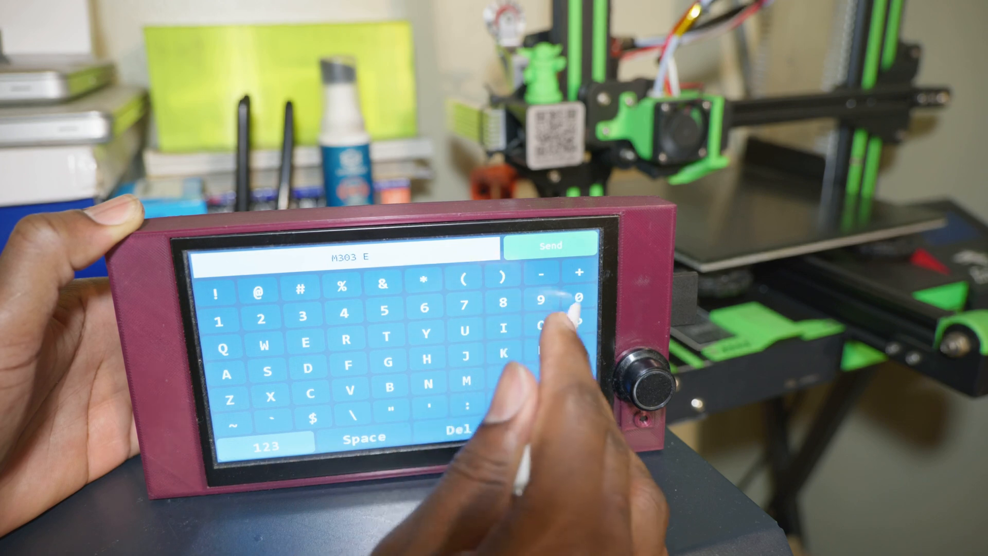
Build and send M303 E0 S210 C5 on the touchscreen terminal keyboard
click(582, 292)
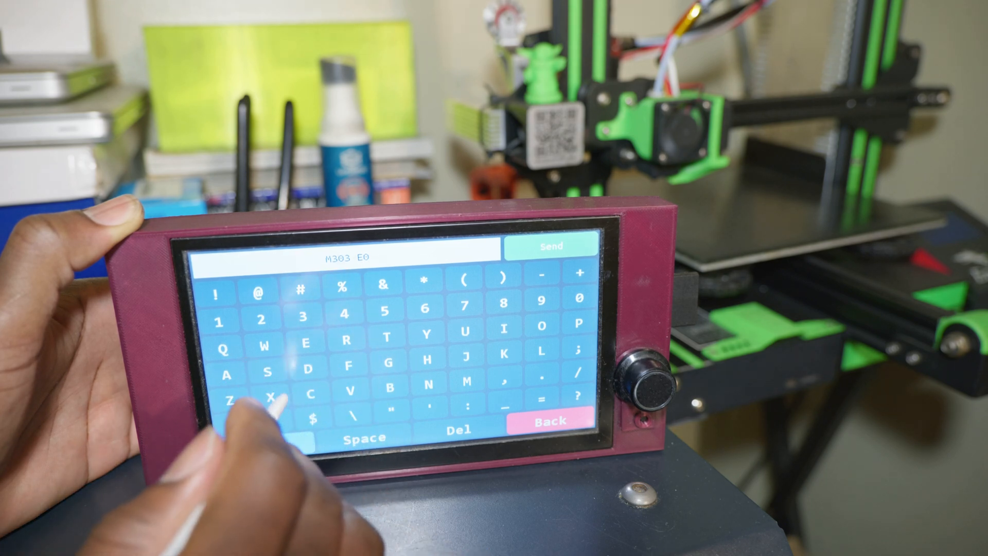
click(272, 370)
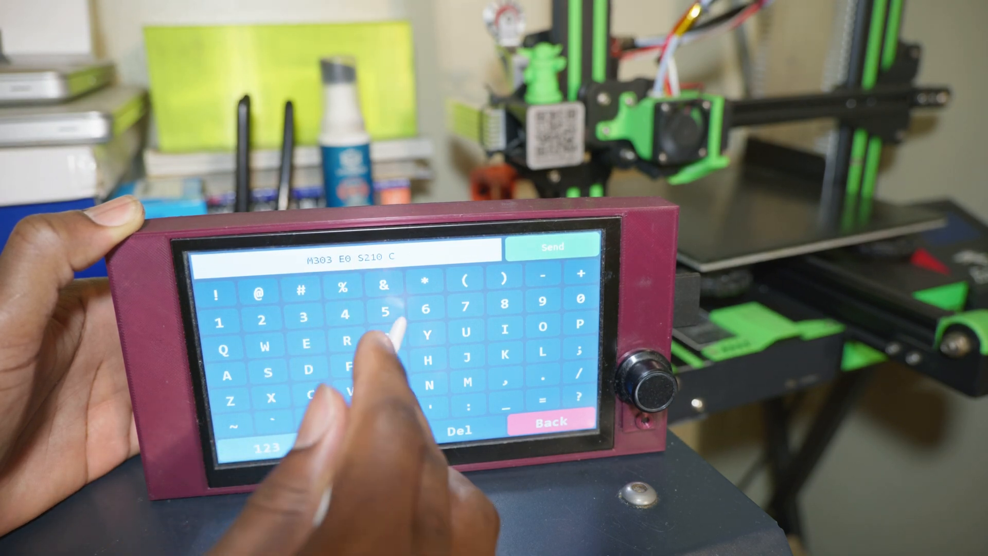
click(385, 314)
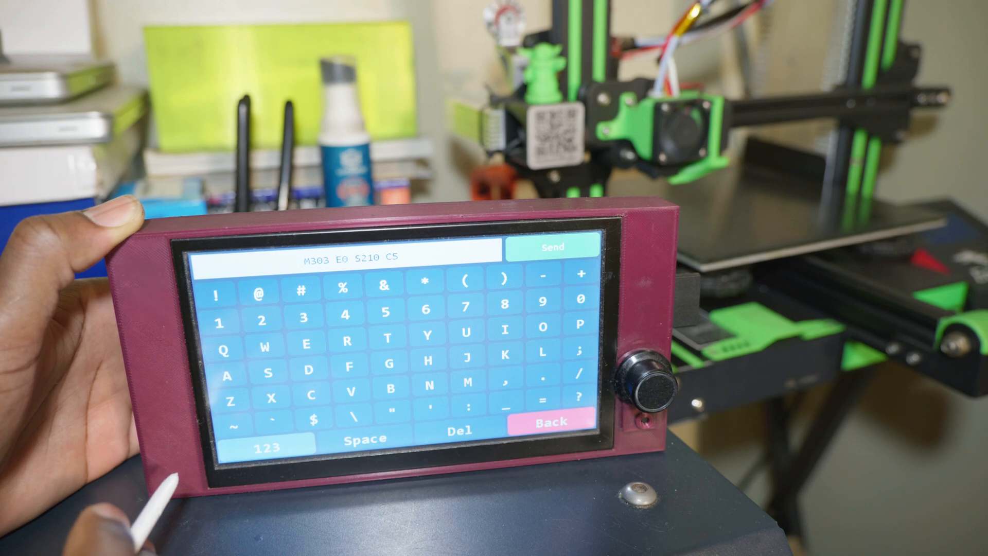
click(551, 247)
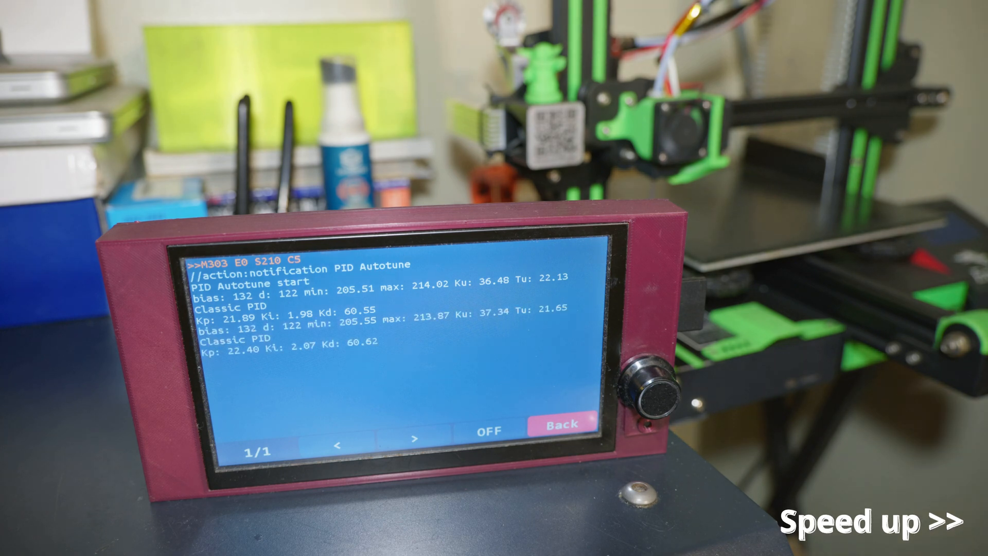
Wait for the autotune to report Kp 24.37, Ki 2.22 and Kd 66.92
click(341, 422)
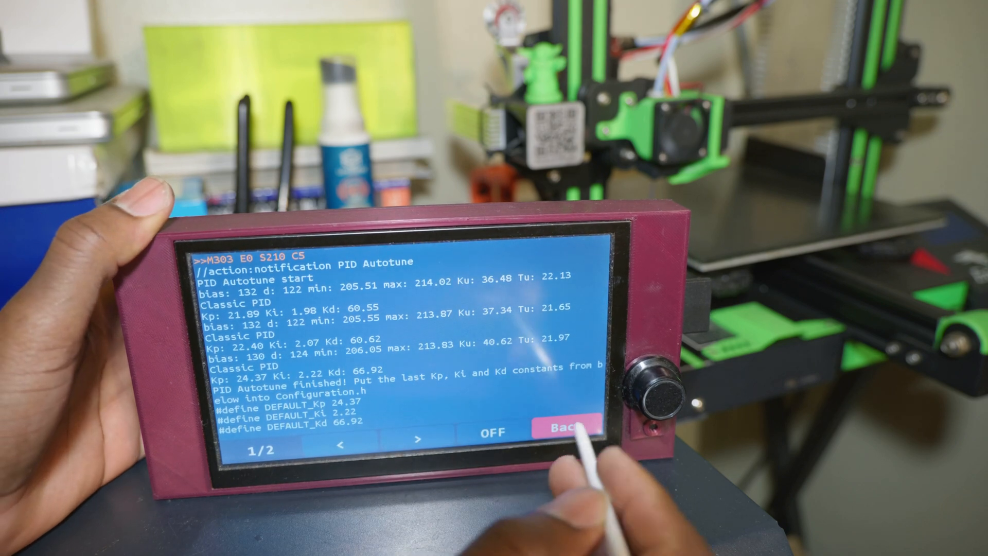
Return to the keyboard and enter M301 P24.37 I2.22 D66.92
click(564, 427)
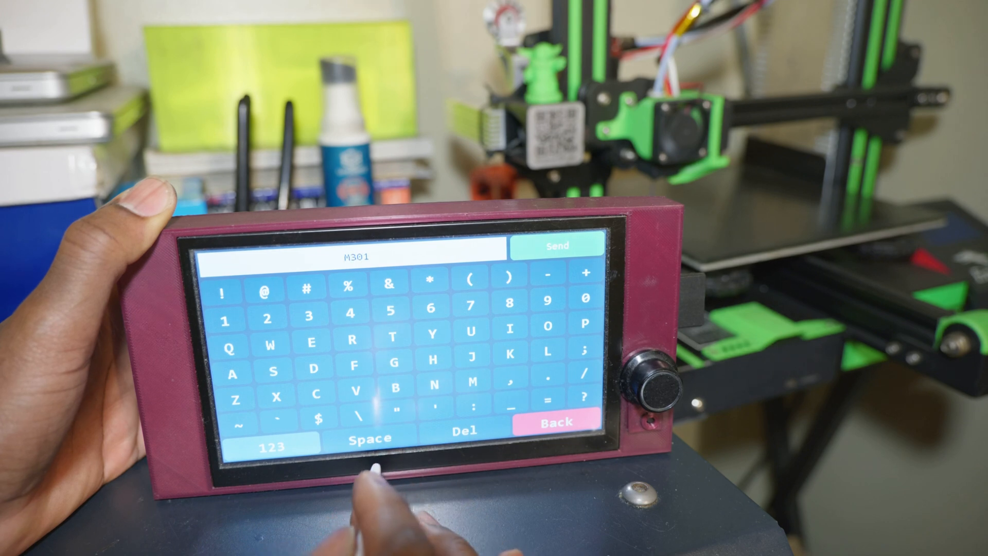
click(581, 327)
text( P24.37 I)
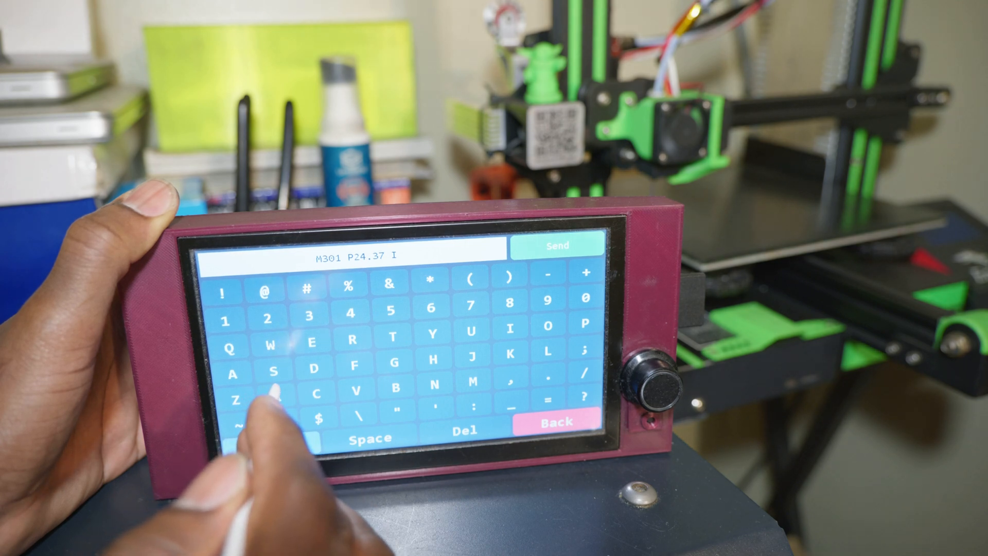
click(557, 244)
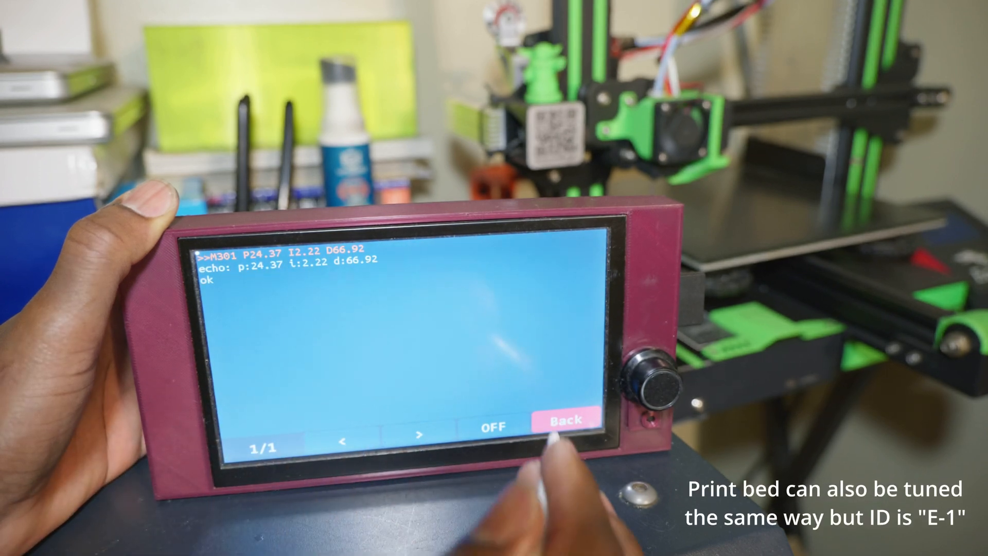
Save the PID values with M500 and go back to the main menu
click(562, 420)
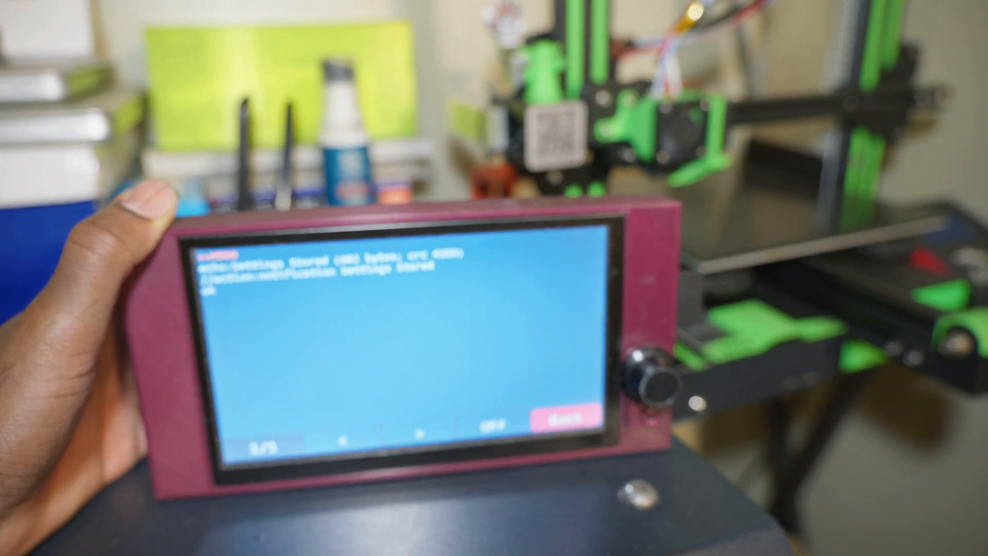
click(561, 415)
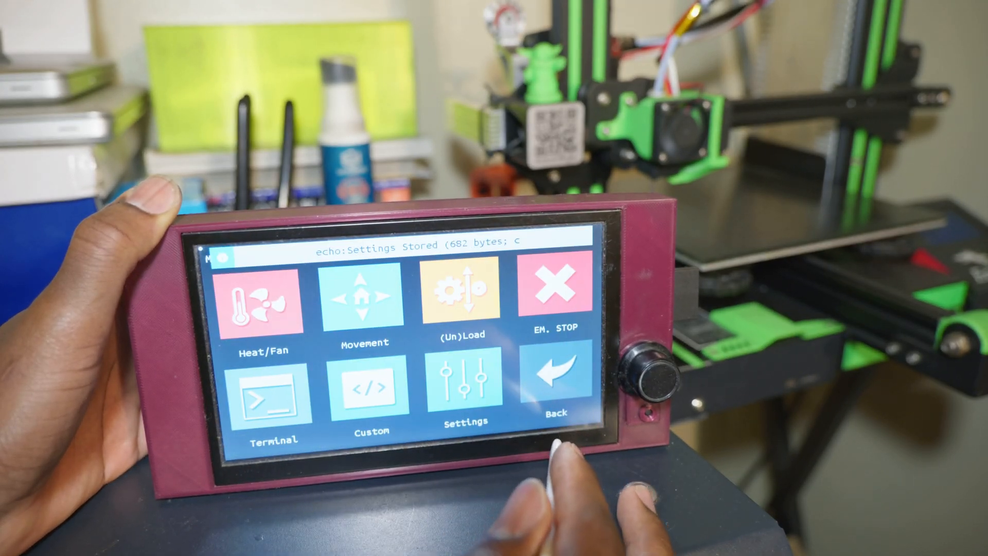